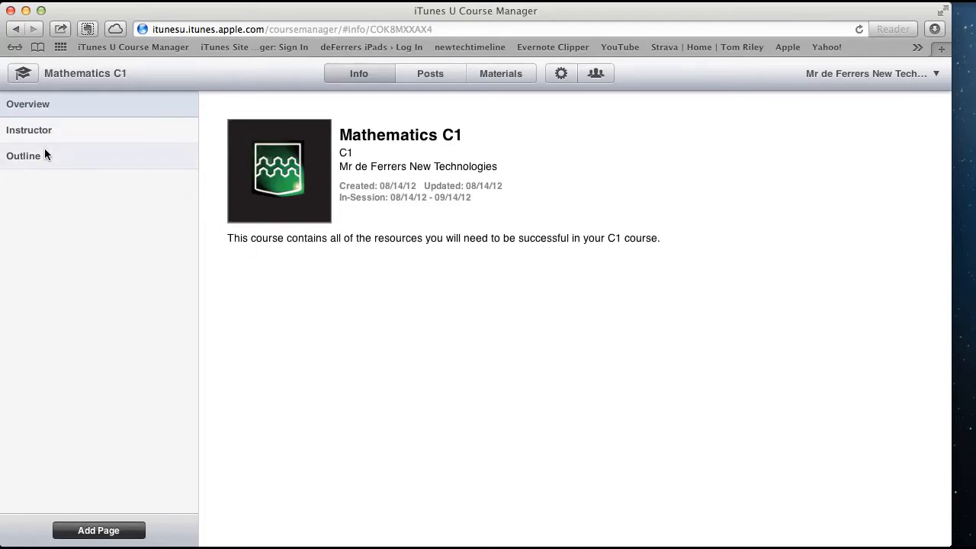
Open the Outline page of the Mathematics C1 course
left_click(23, 157)
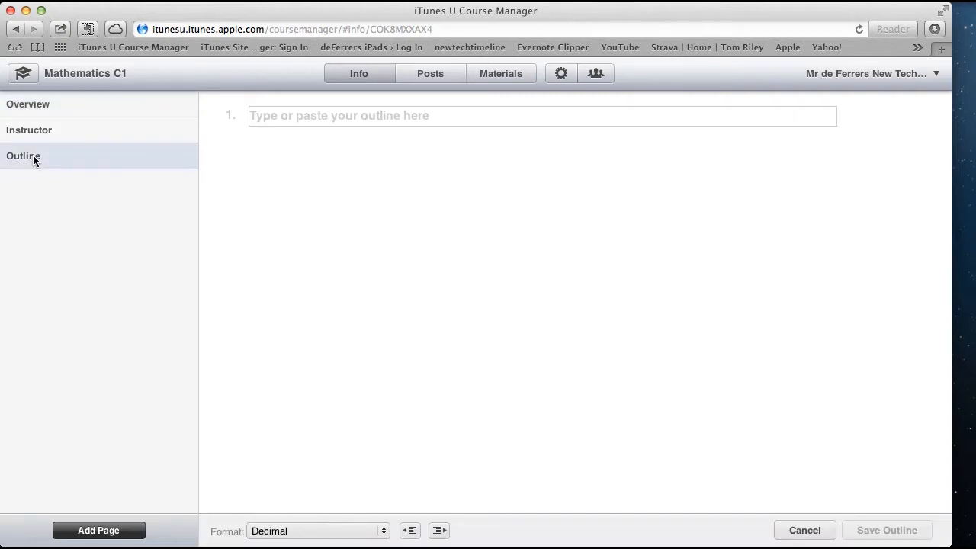
mouse_move(302, 126)
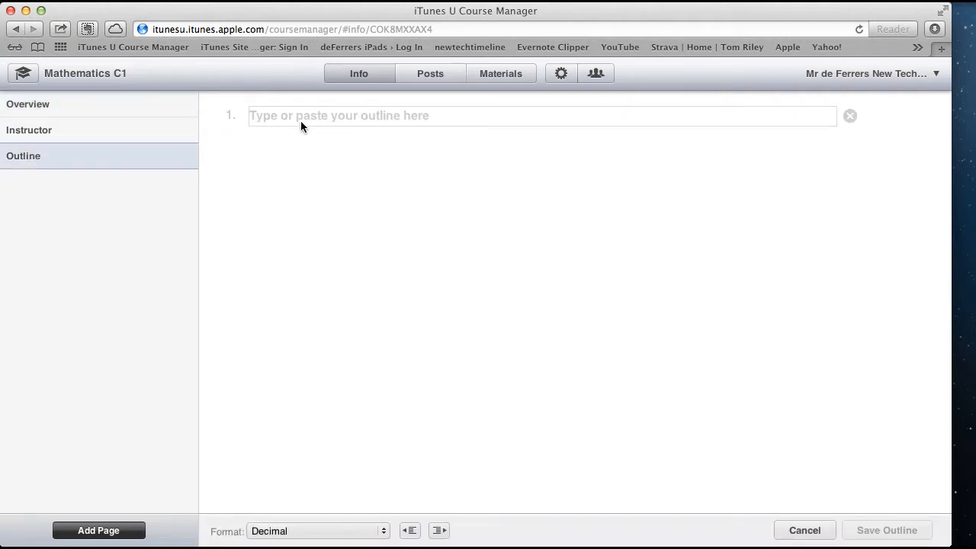
Enter 'Introduction' and 'Surds' as outline topics 1 and 2
left_click(319, 119)
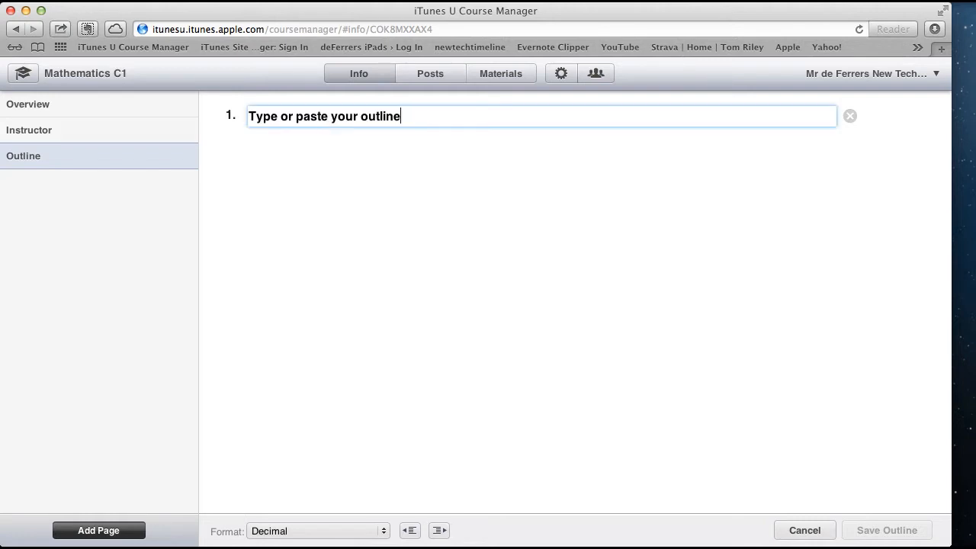
type("Ty")
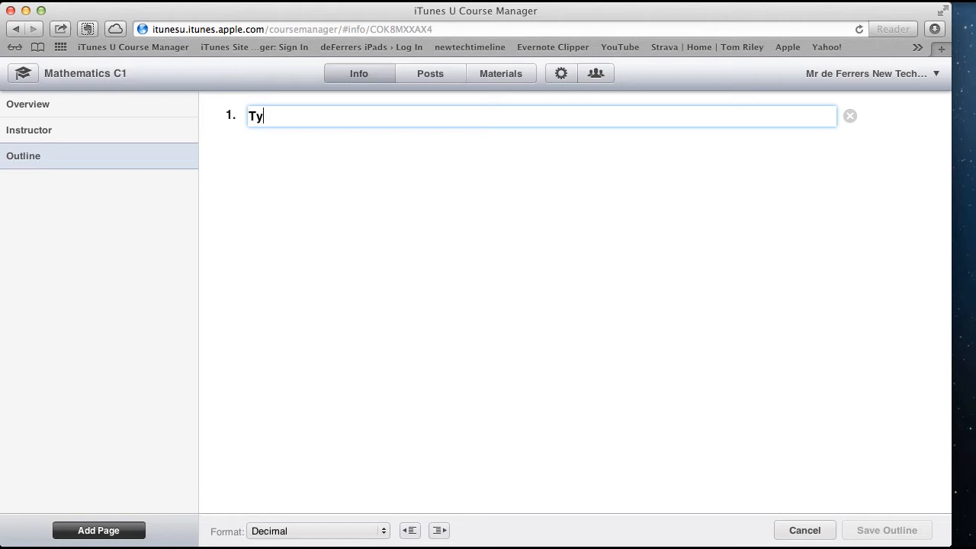
type("Introduction")
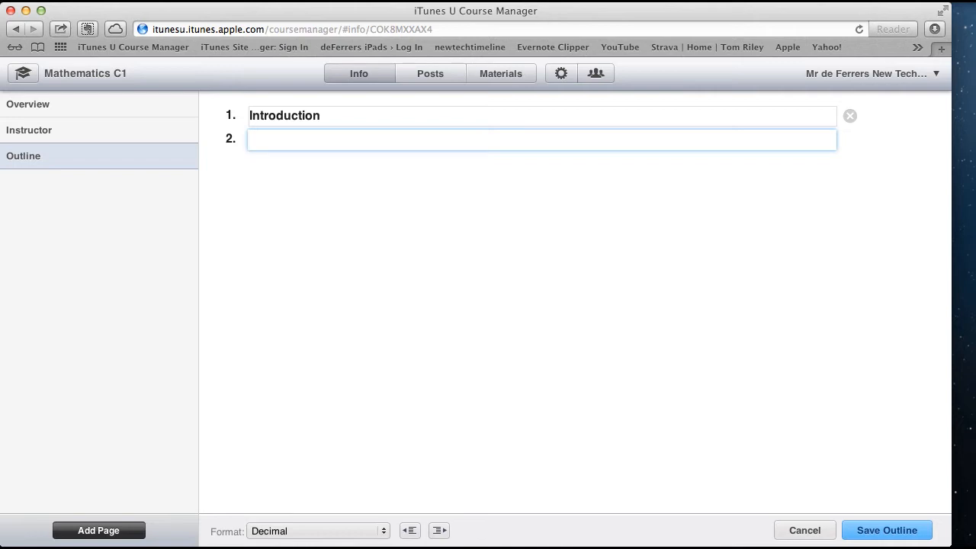
type("Surds")
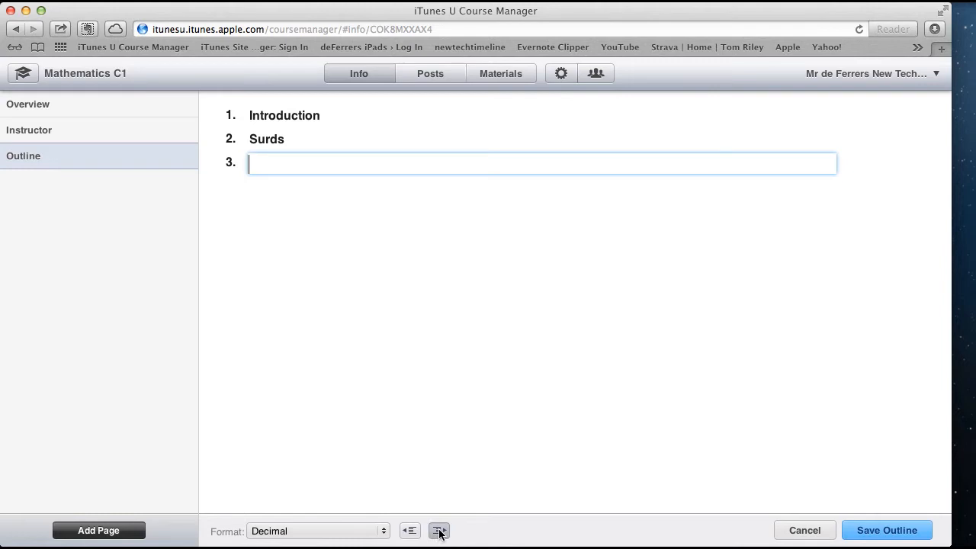
Indent under Surds and add subtopics 'Simplifying surds' and 'Adding and subtracting surds'
left_click(439, 531)
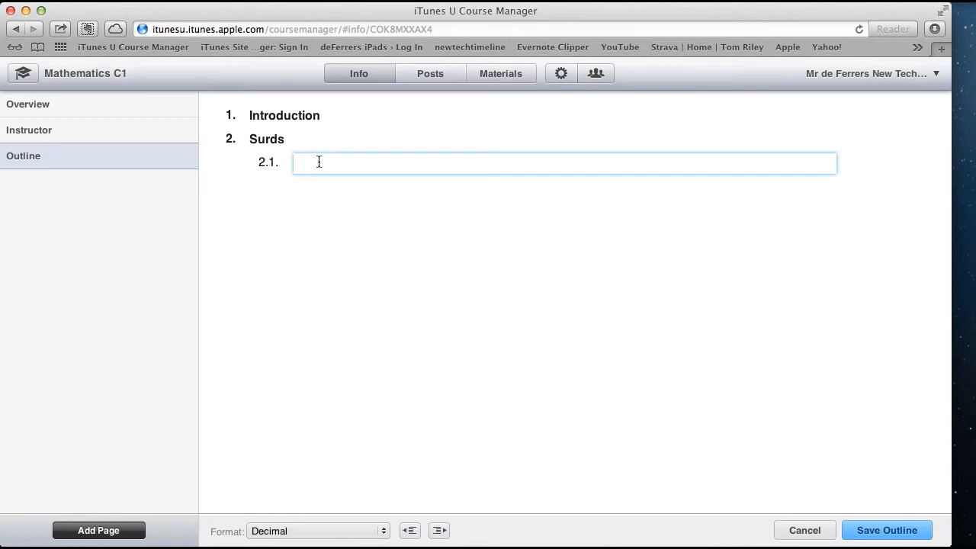
type("Simp")
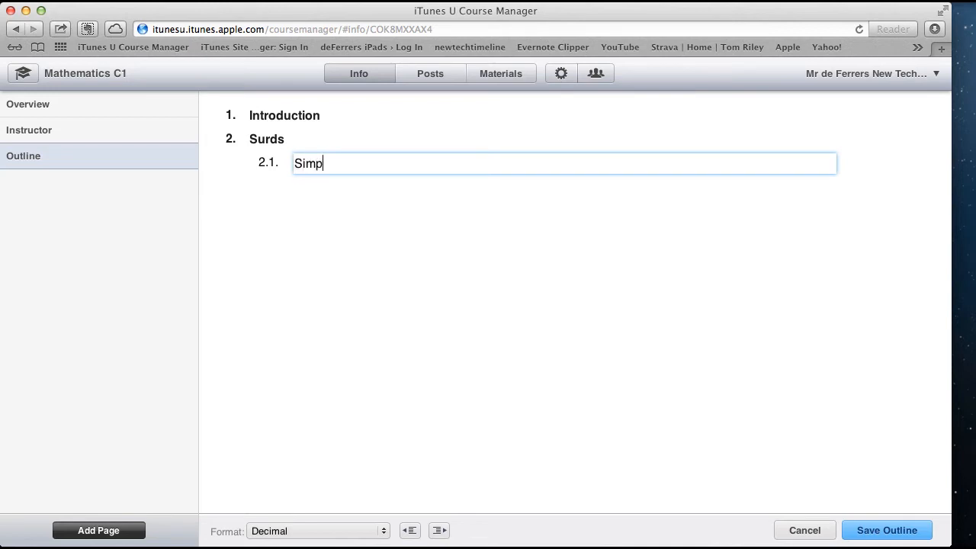
type("lifying surds")
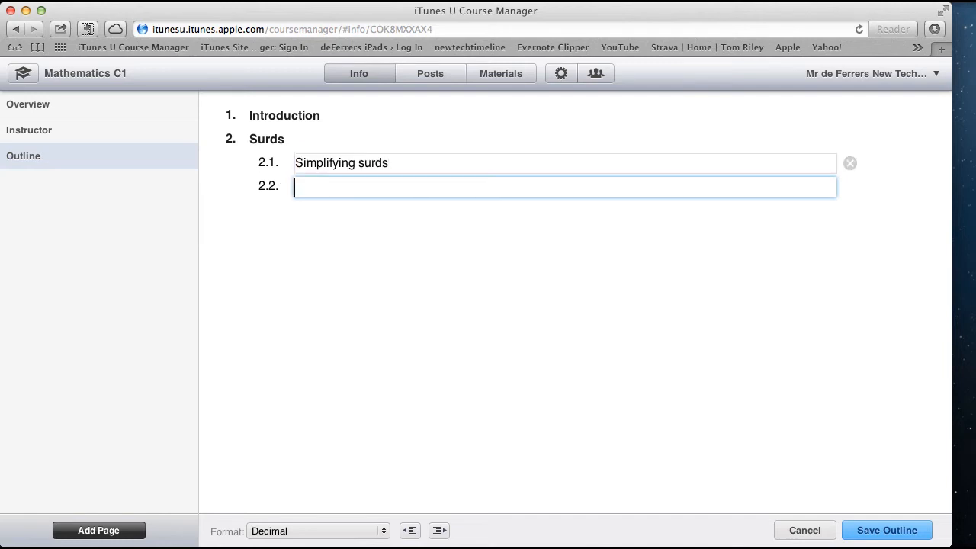
type("Ad")
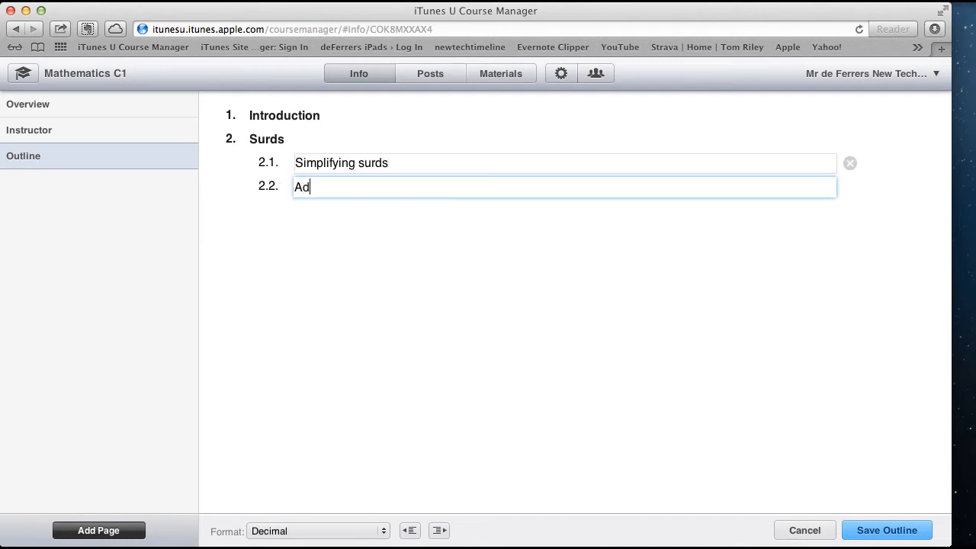
type("ding an")
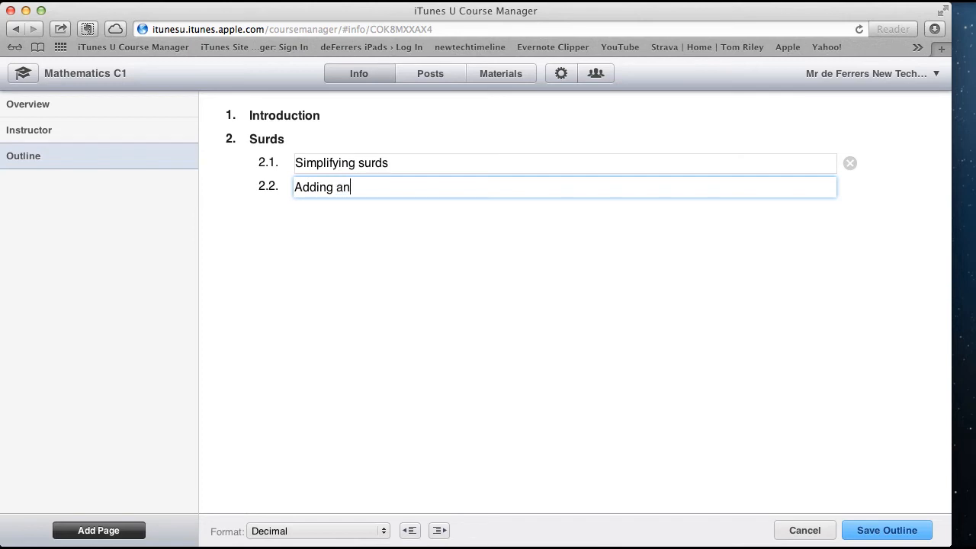
type("d subtracting surds")
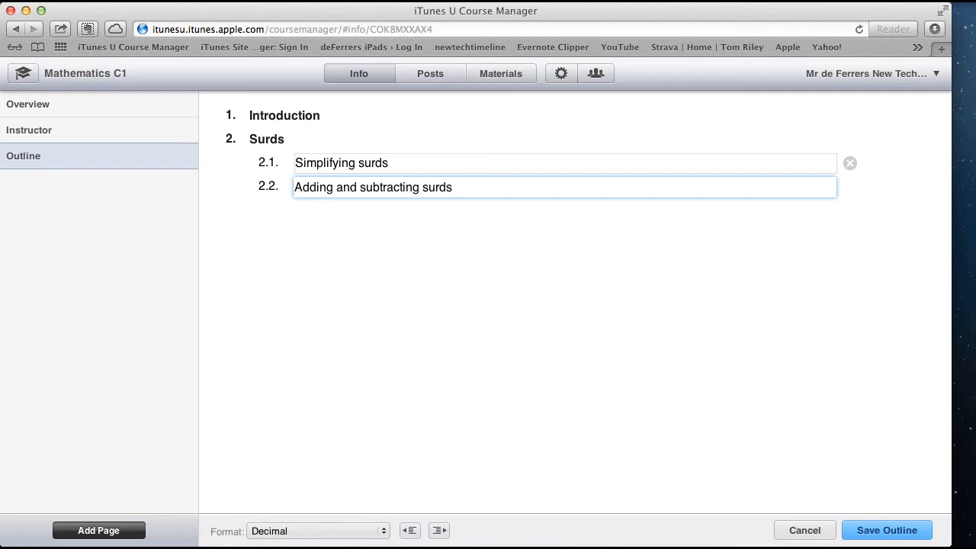
key("Enter")
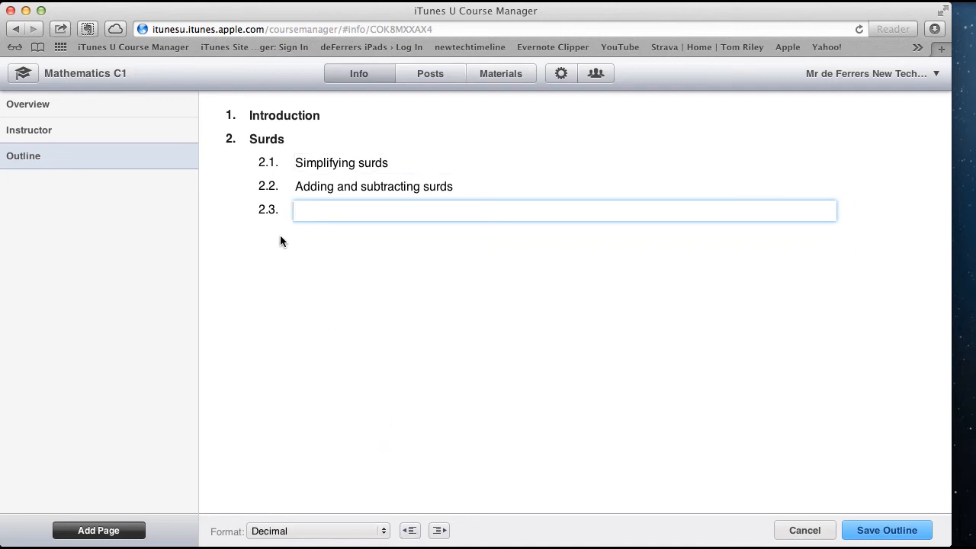
mouse_move(301, 347)
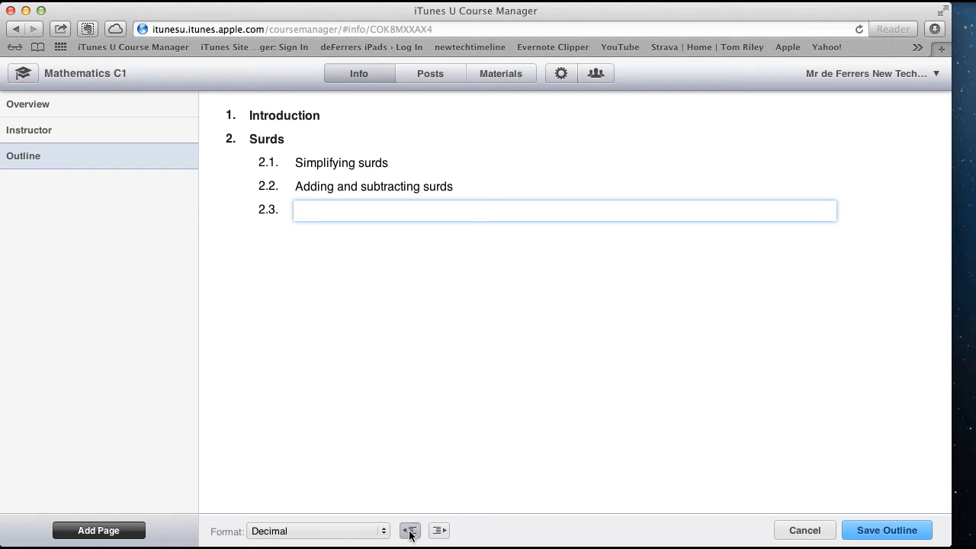
Outdent the empty entry and name main topic 3 'Quadratic Expressions'
left_click(411, 531)
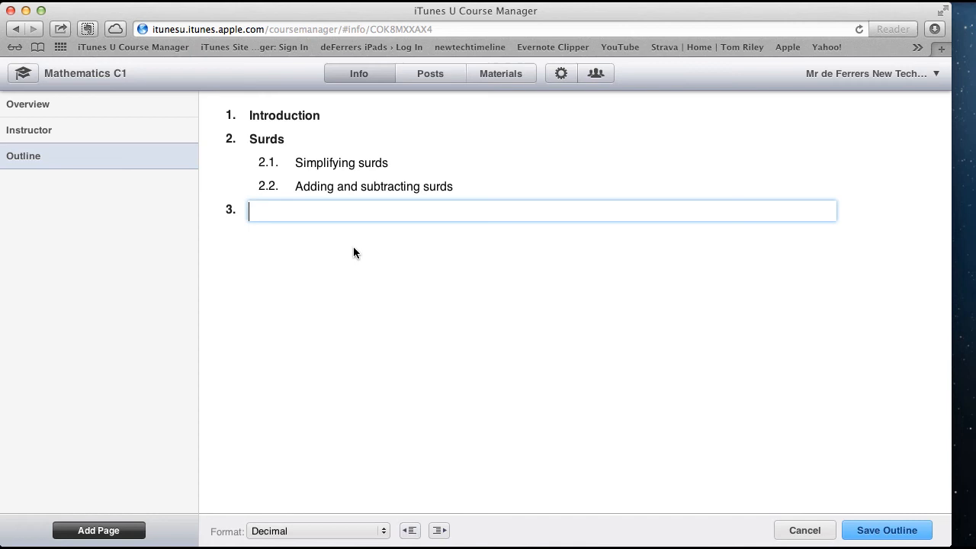
type("Qu")
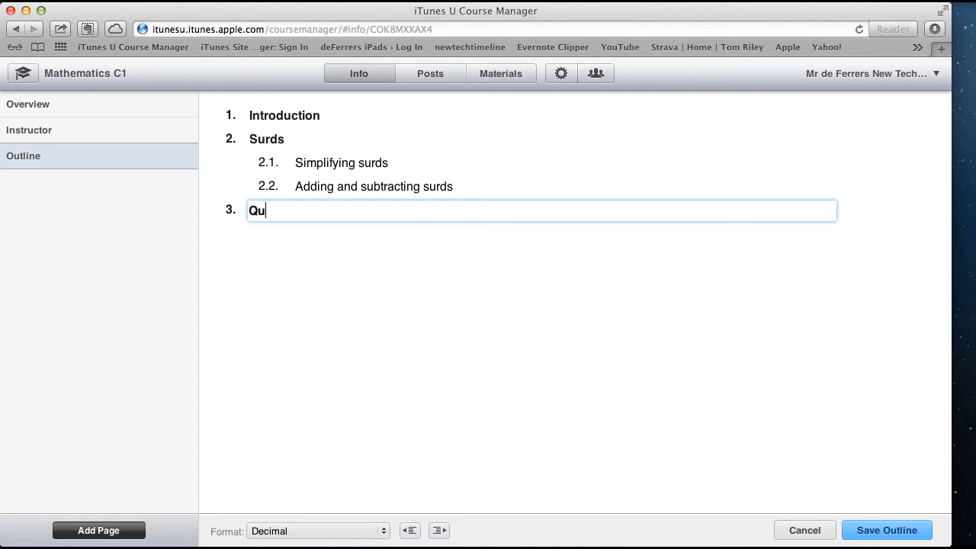
type("adratic")
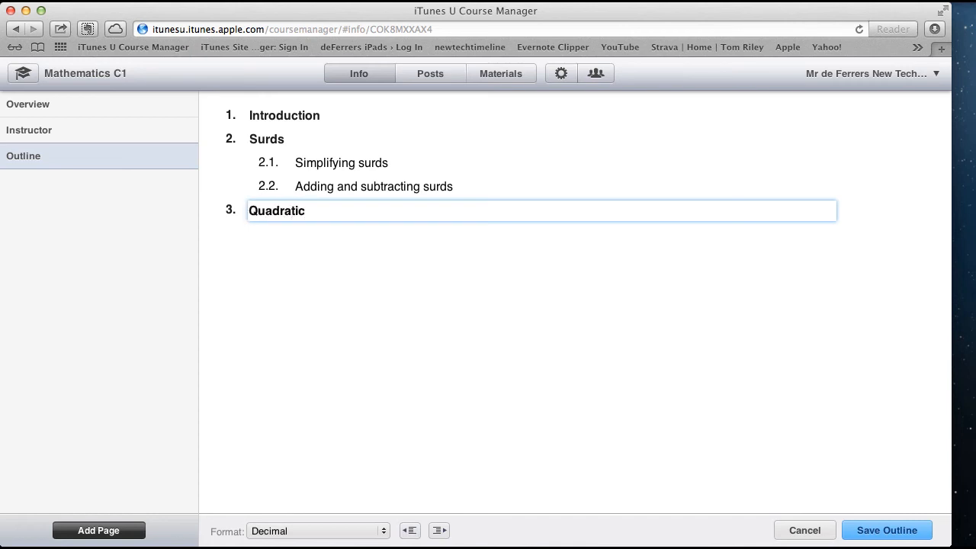
type("Express")
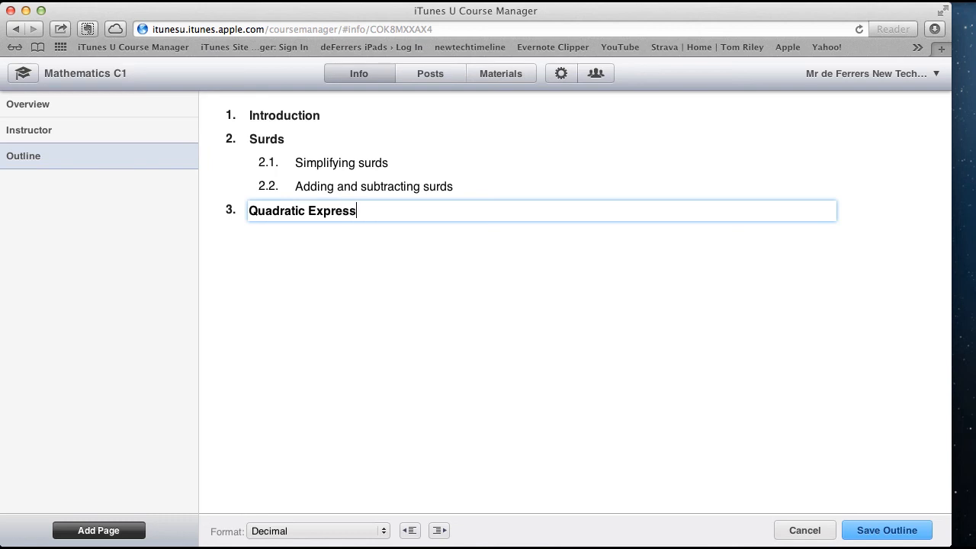
type("ions")
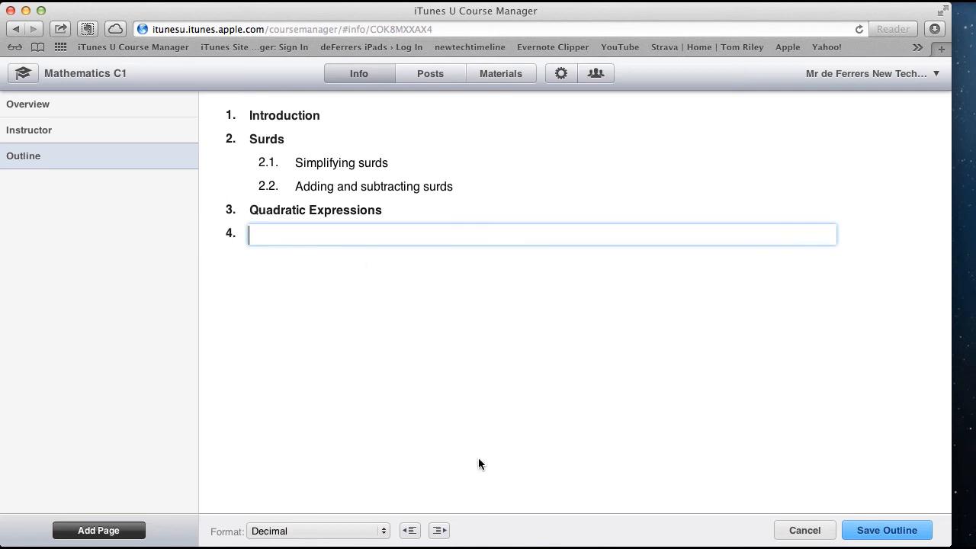
Indent under Quadratic Expressions and enter 'Factorising' as subtopic 3.1
left_click(443, 532)
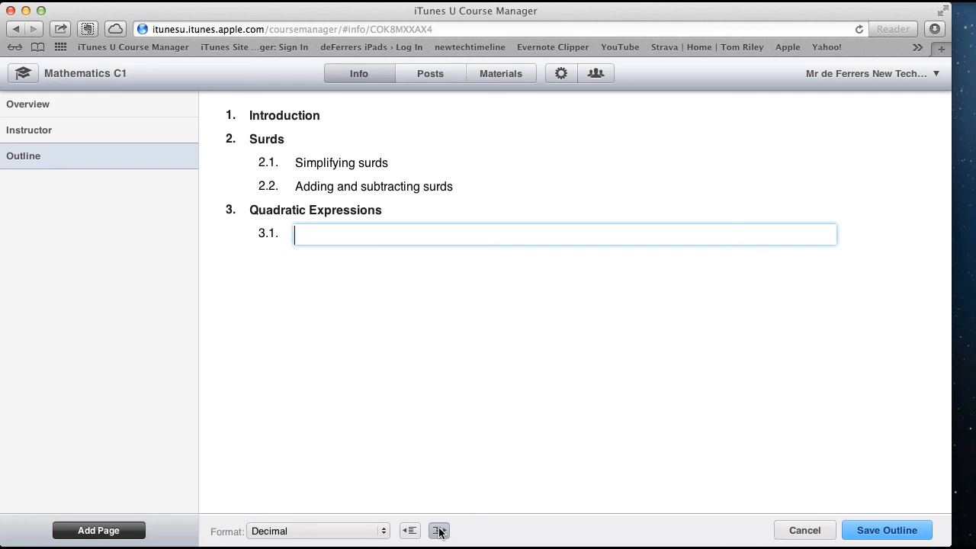
type("Fac")
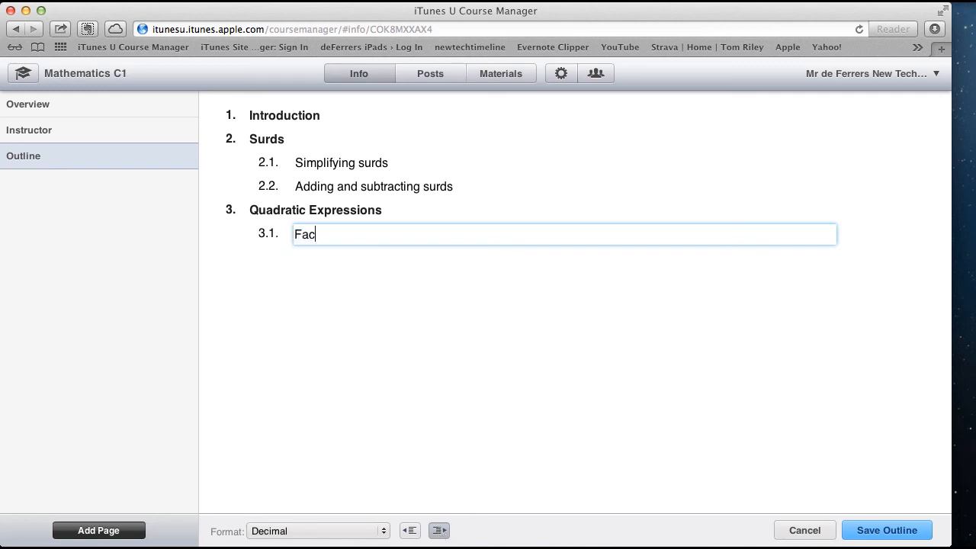
type("torising")
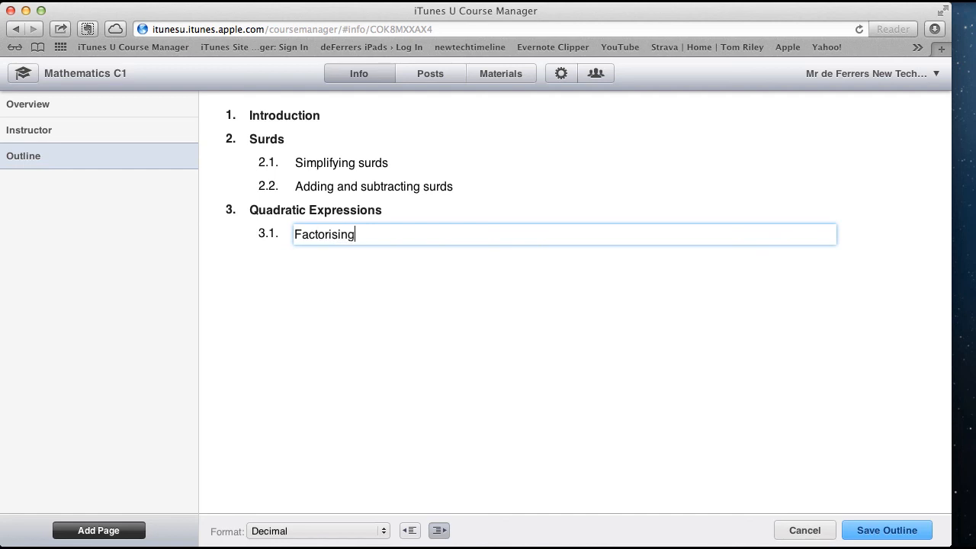